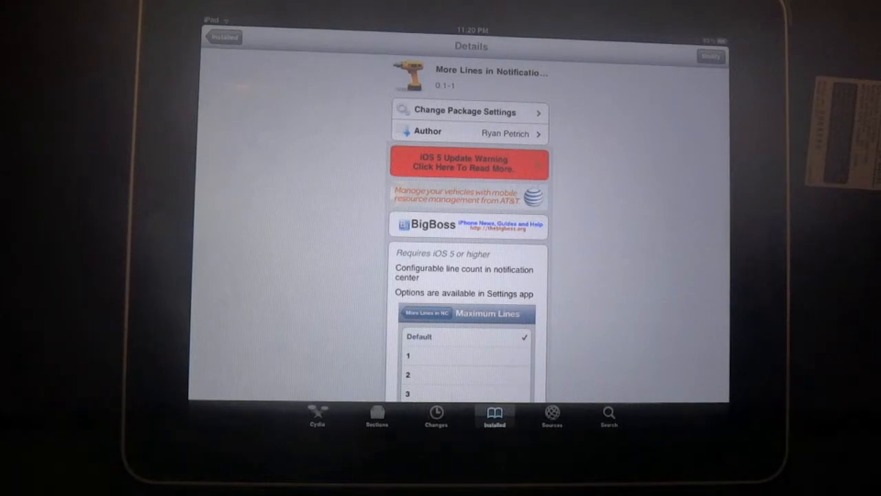
Scroll the Settings sidebar down to the Extensions group showing More Lines in NC
scroll(down, 3)
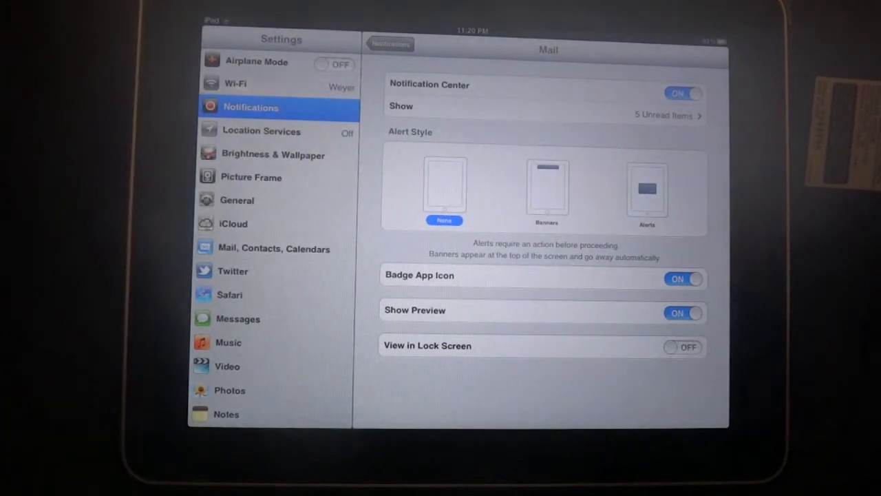
scroll(down, 3)
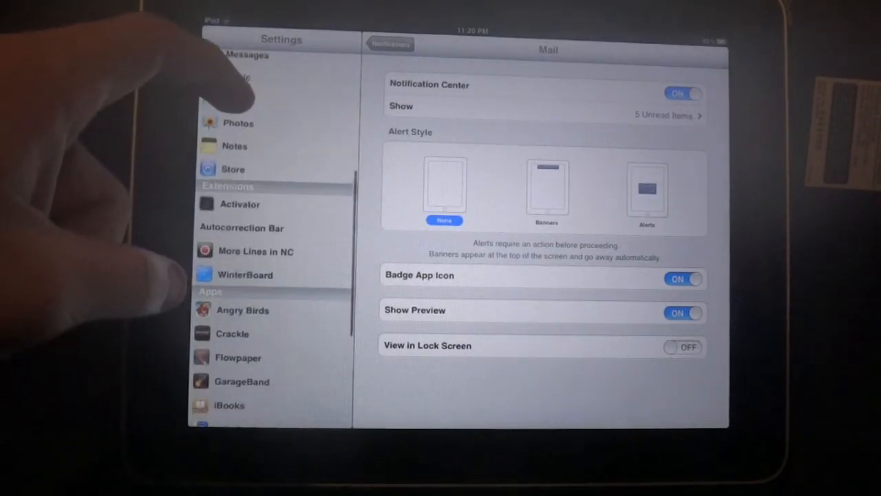
scroll(down, 3)
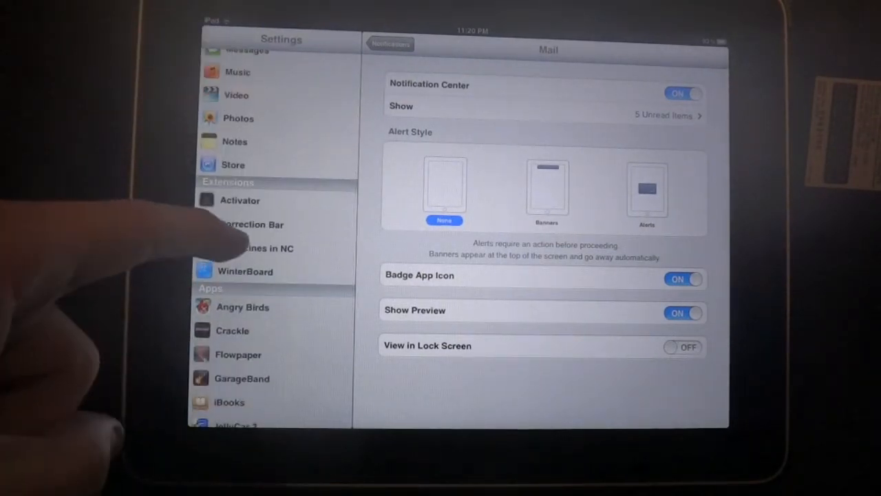
Set More Lines in NC's Maximum Lines to 7, then switch to Cydia's Search section
click(255, 248)
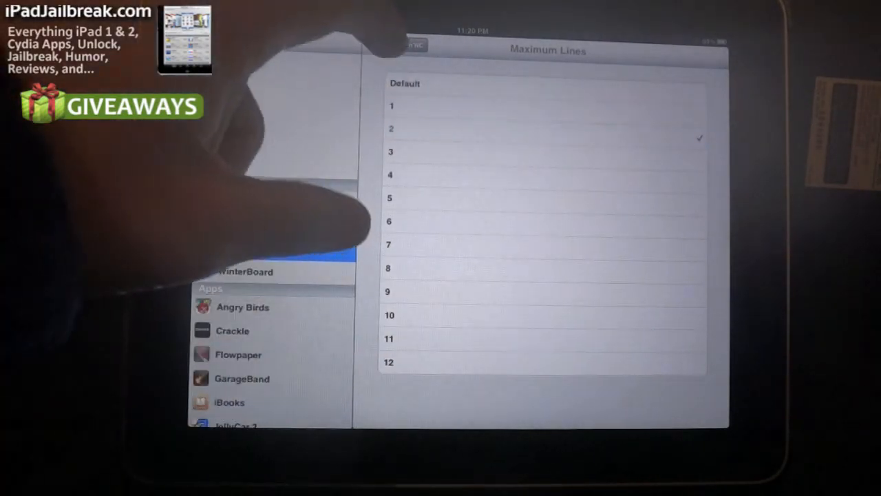
click(410, 45)
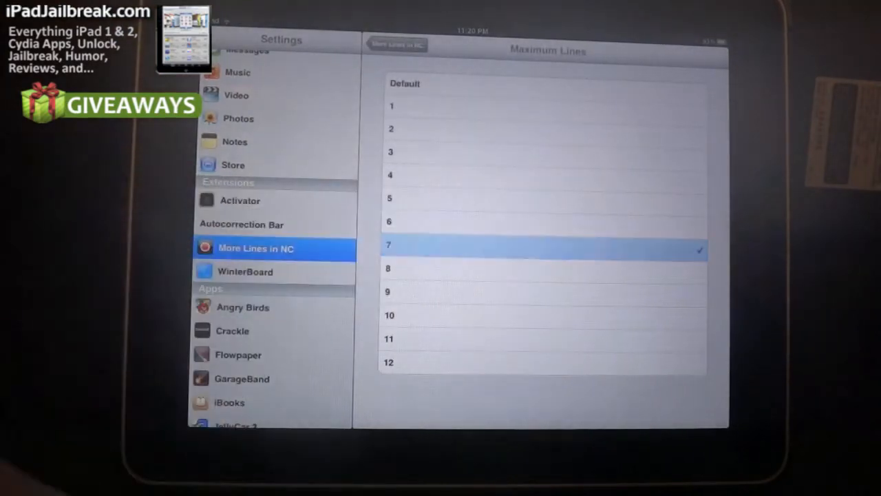
click(396, 44)
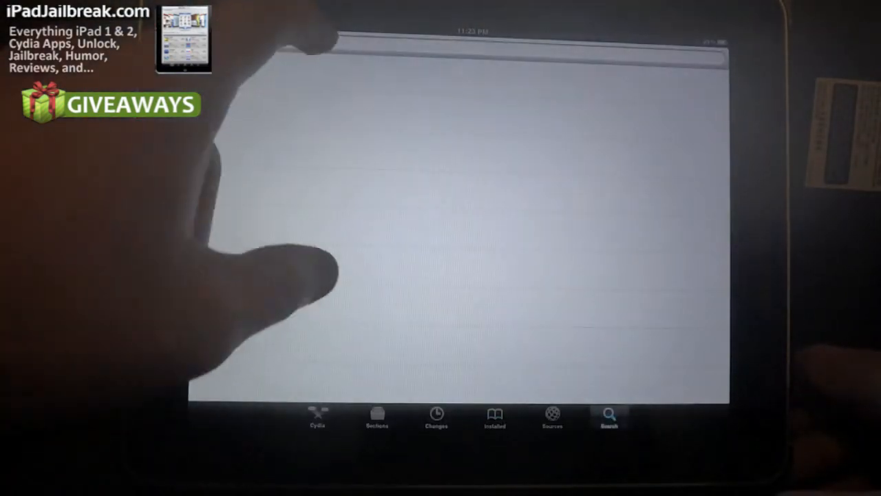
Search Cydia for 'Notifi' and open the NotificationCenter Enhancer package details
click(609, 413)
text(Notifi)
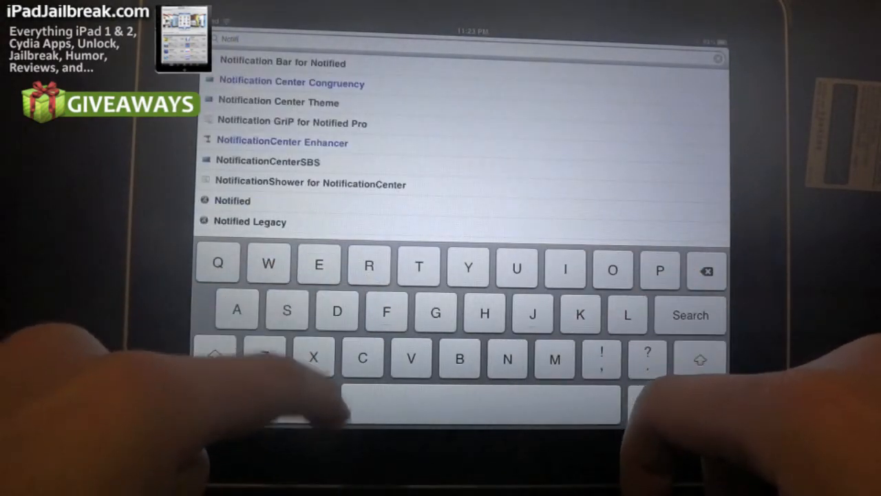
click(283, 141)
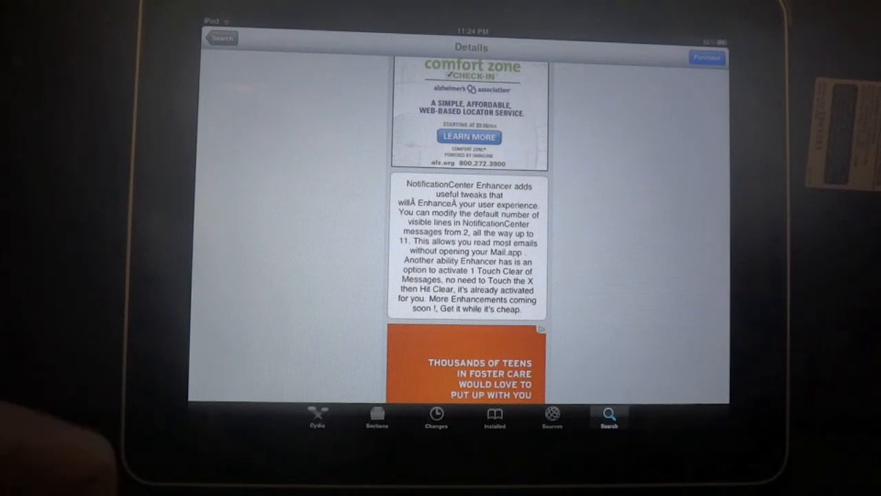
scroll(down, 3)
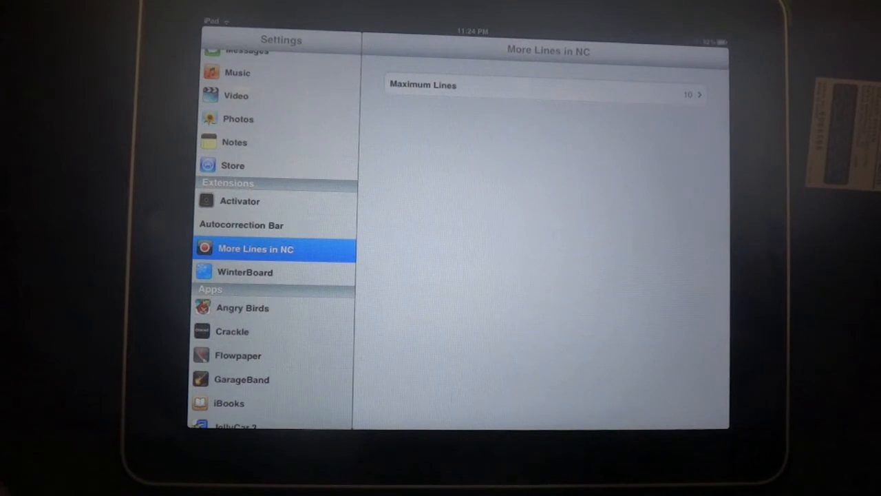
Open More Lines in NC's Maximum Lines list with 10 checked
click(544, 94)
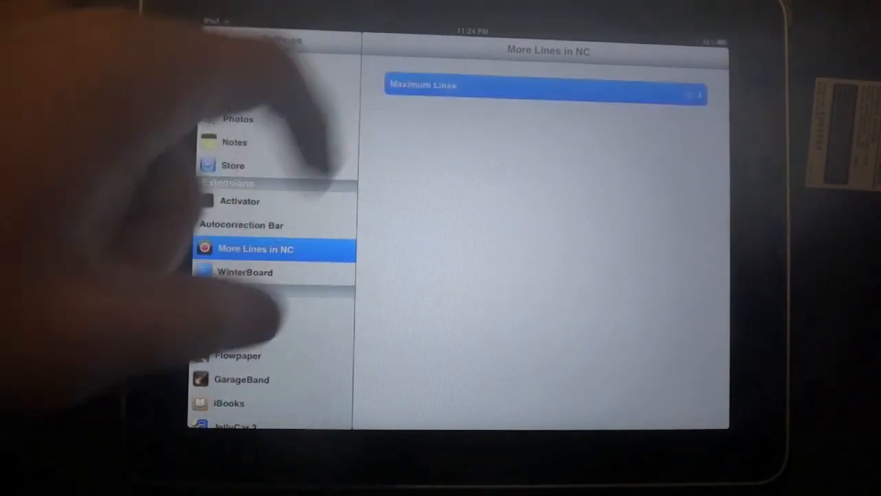
click(544, 84)
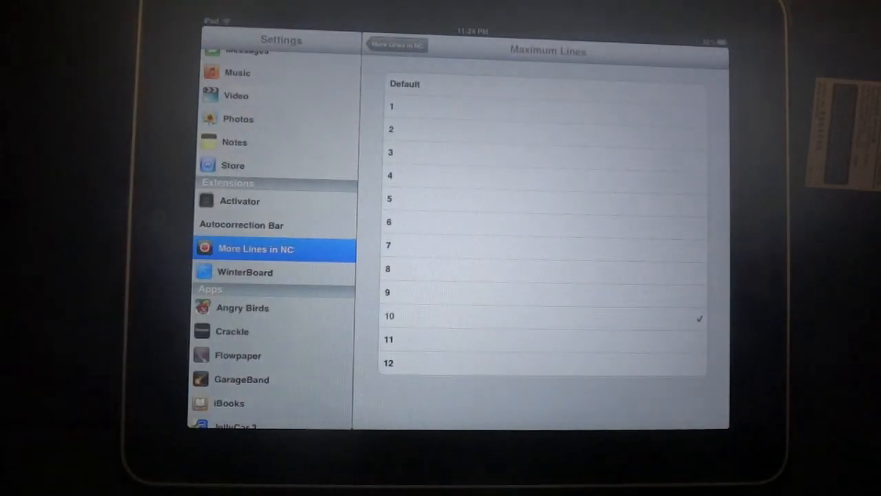